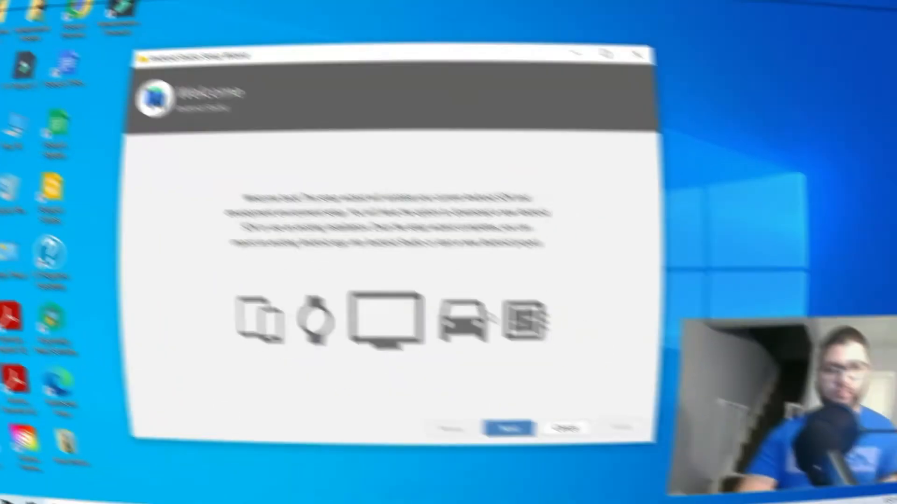
- Finish the setup wizard with the Standard install type and default light theme
{"action": "left_click", "coordinate": [508, 429]}
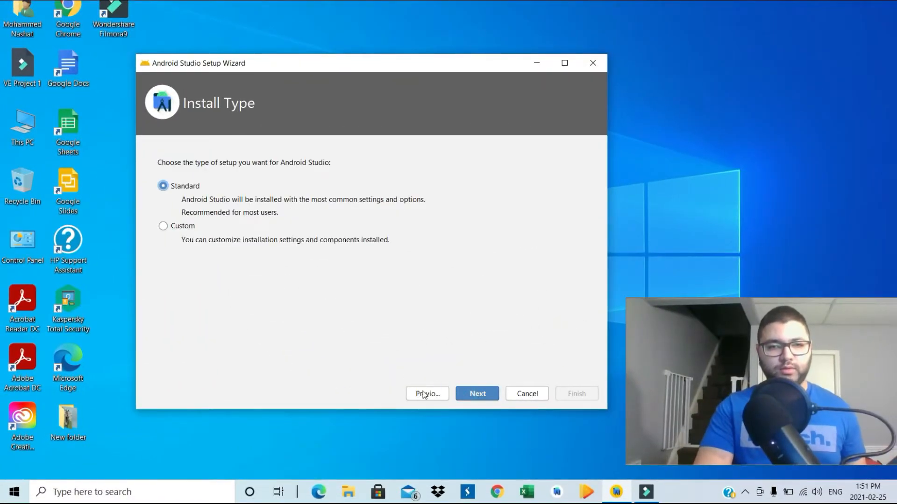
{"action": "left_click", "coordinate": [476, 394]}
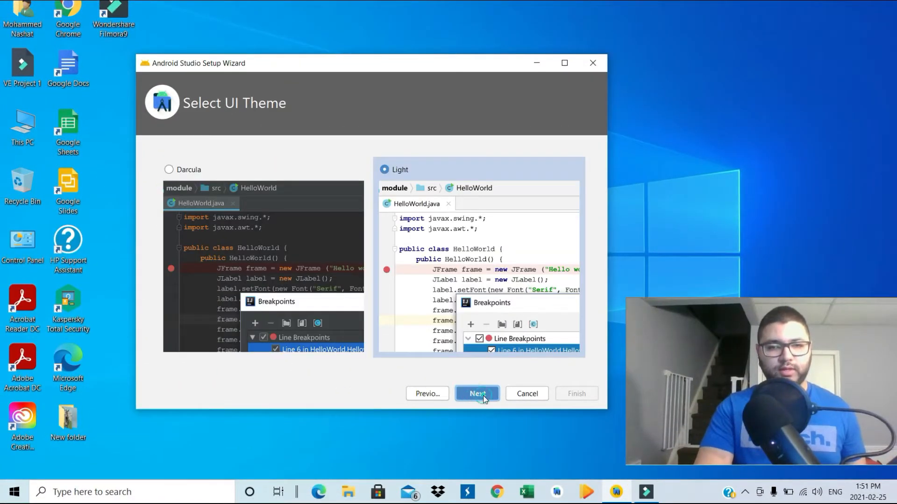
{"action": "left_click", "coordinate": [476, 394]}
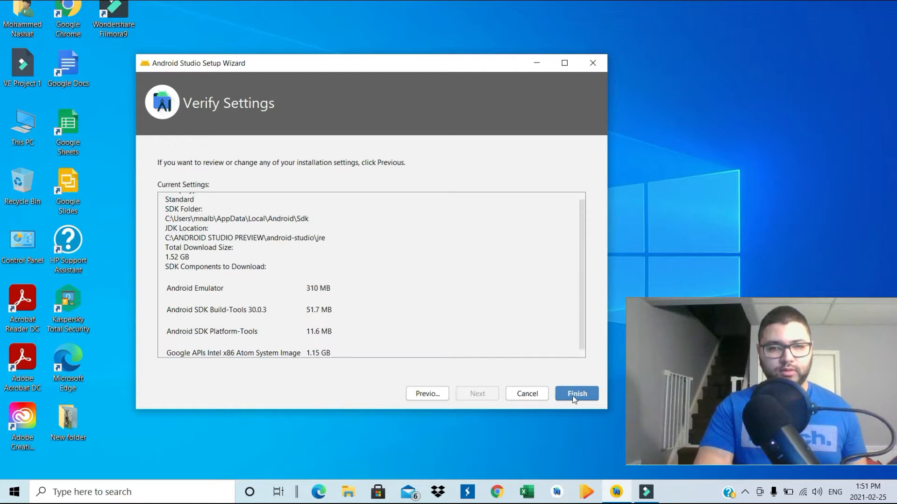
{"action": "left_click", "coordinate": [577, 394]}
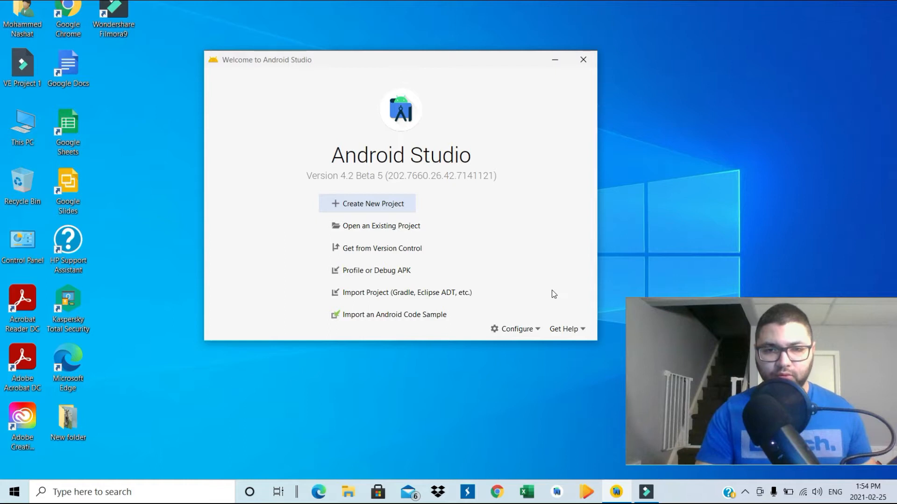
- Install the Flutter plugin from Configure > Plugins
{"action": "left_click", "coordinate": [516, 329]}
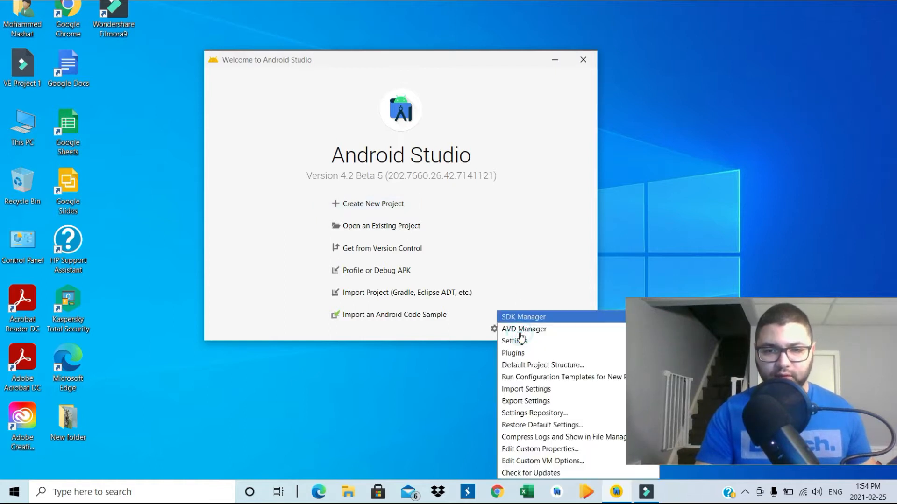
{"action": "left_click", "coordinate": [513, 353]}
{"action": "type", "text": "flutter"}
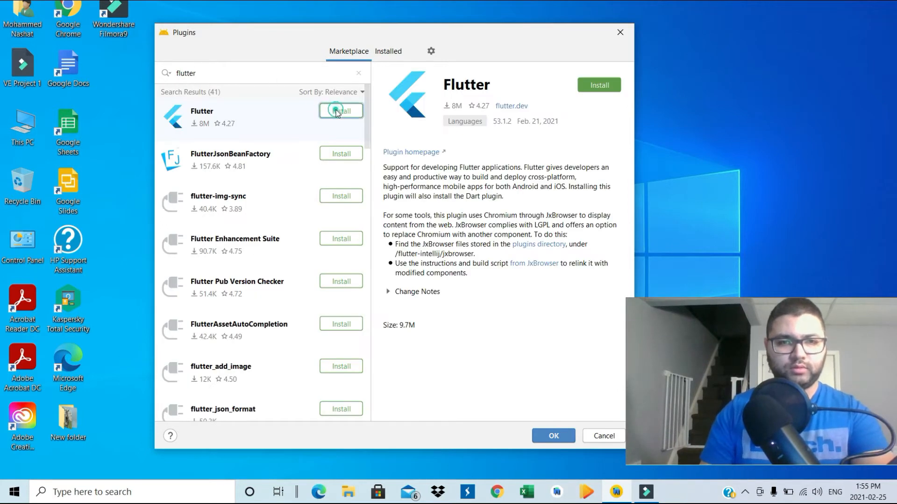
{"action": "left_click", "coordinate": [340, 110]}
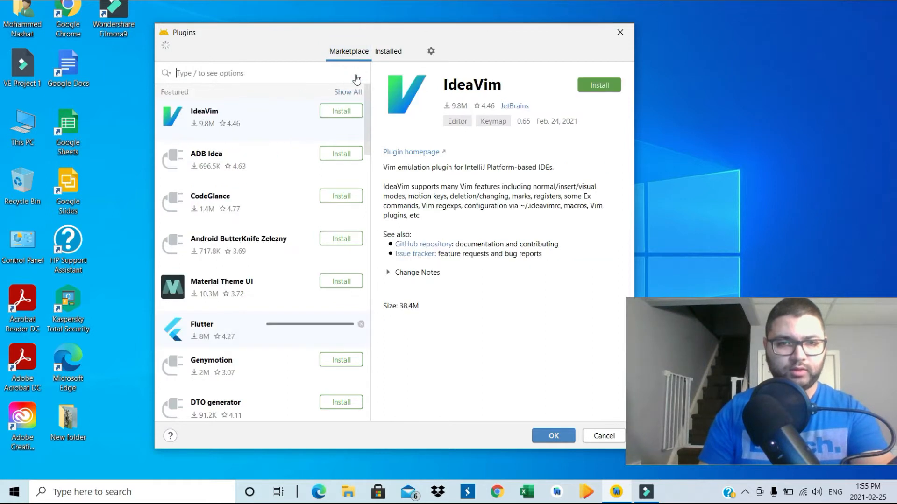
- Search 'da', install the Dart plugin and confirm the plugin changes
{"action": "type", "text": "dart"}
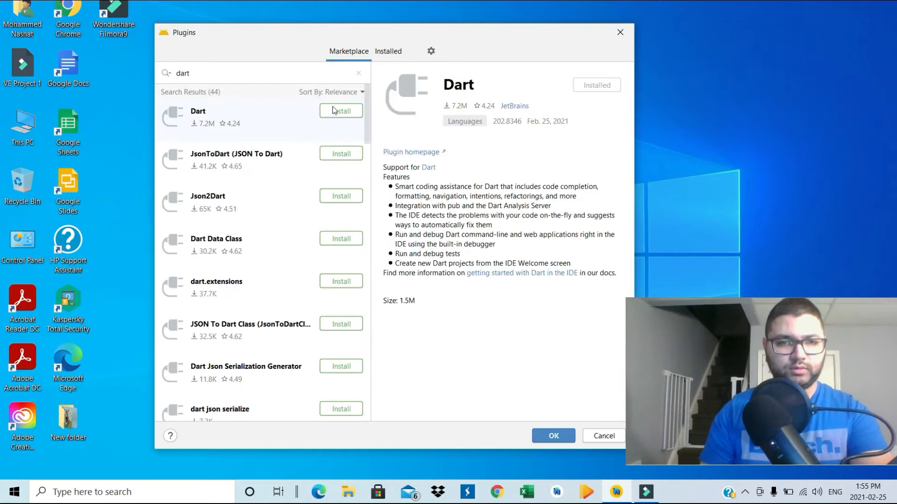
{"action": "left_click", "coordinate": [341, 111]}
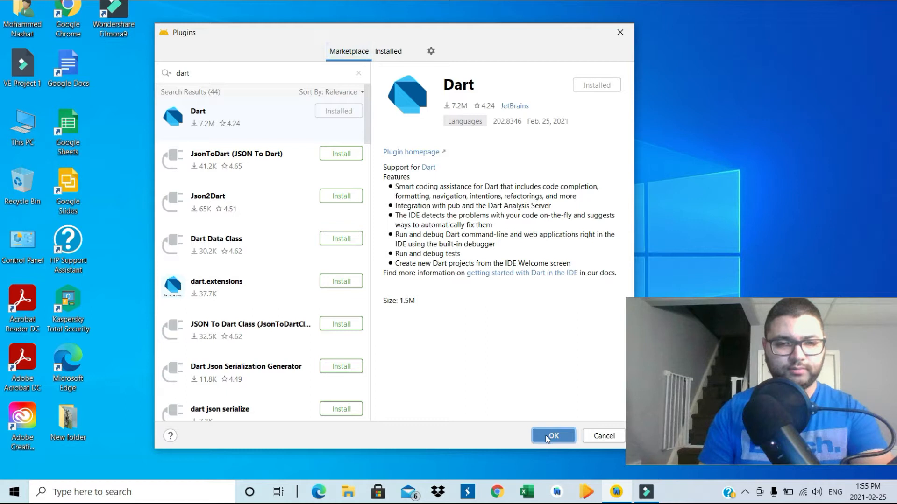
{"action": "left_click", "coordinate": [552, 435]}
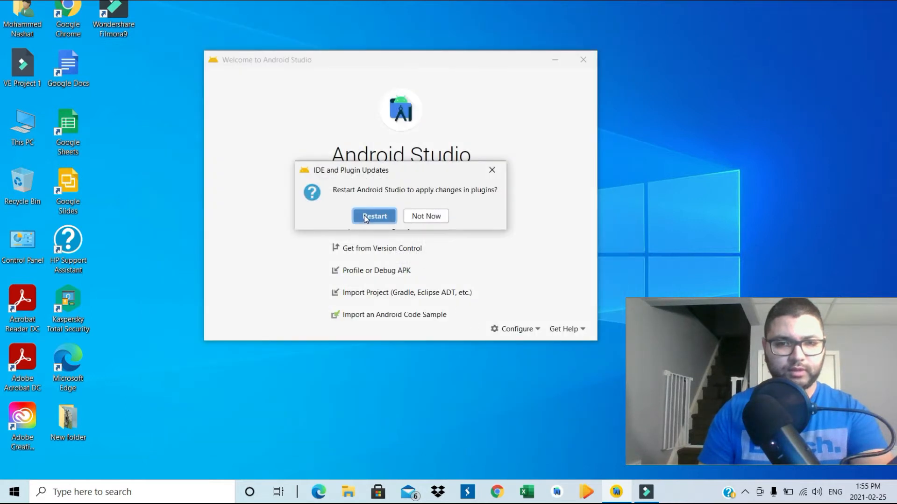
- Restart the IDE and start a new Flutter project from the welcome screen
{"action": "left_click", "coordinate": [374, 216]}
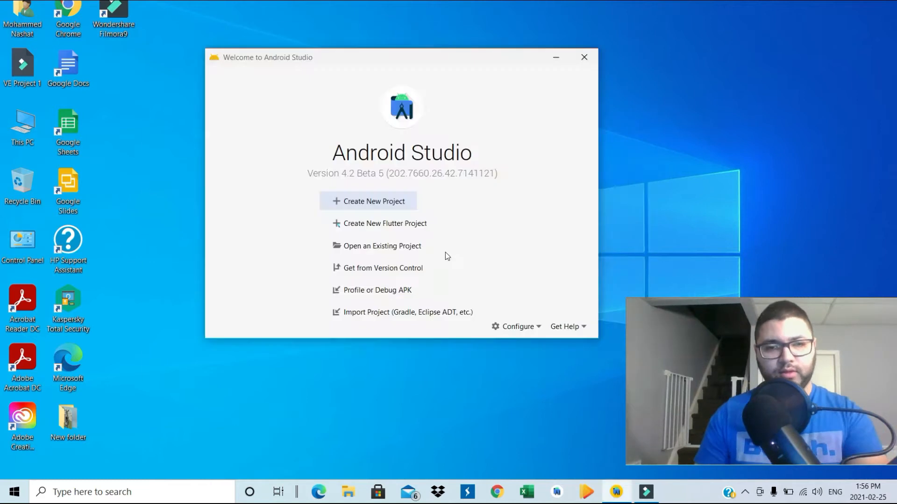
{"action": "mouse_move", "coordinate": [445, 241]}
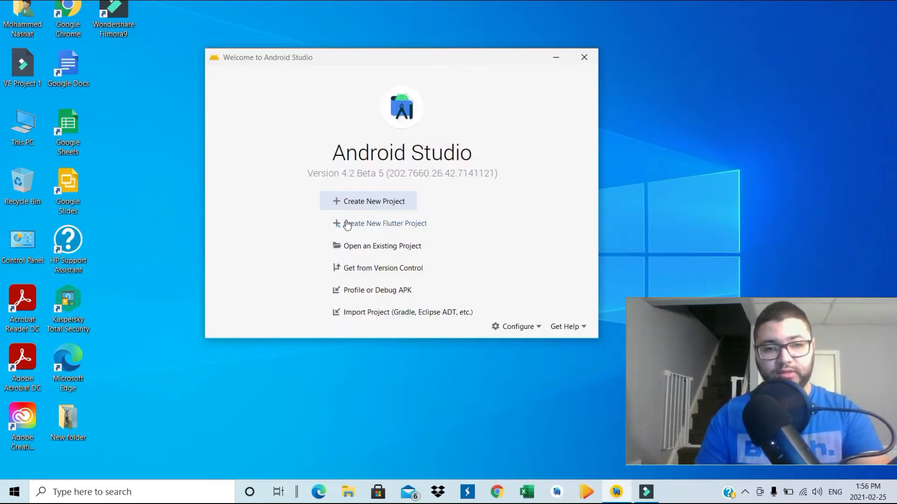
{"action": "mouse_move", "coordinate": [388, 229]}
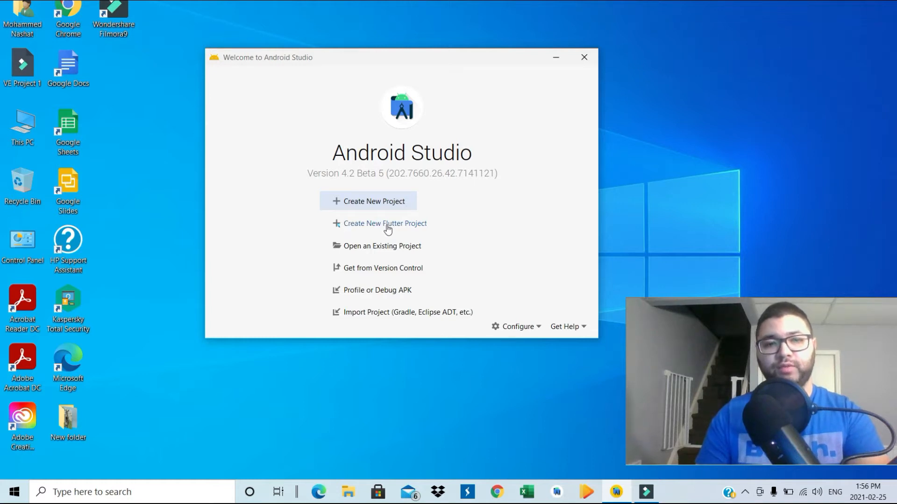
{"action": "left_click", "coordinate": [385, 223]}
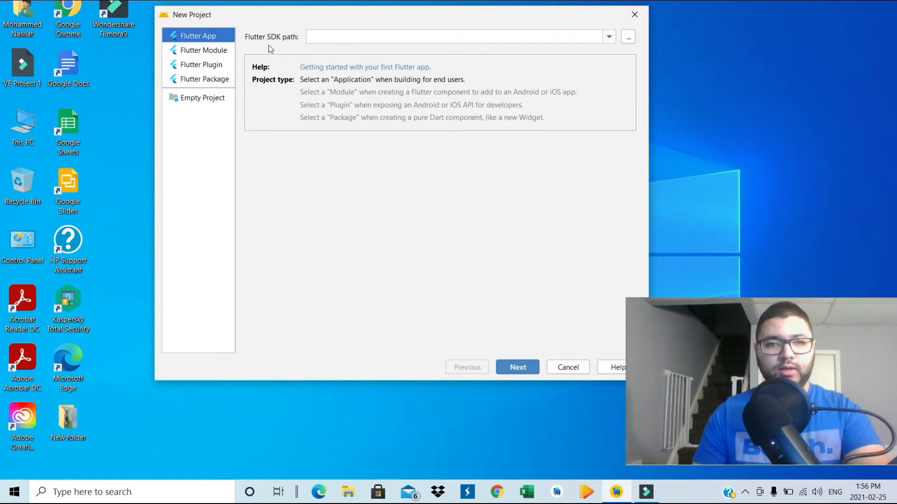
- Highlight the 'Flutter SDK must be specified' warning in the New Project wizard
{"action": "left_click", "coordinate": [516, 366]}
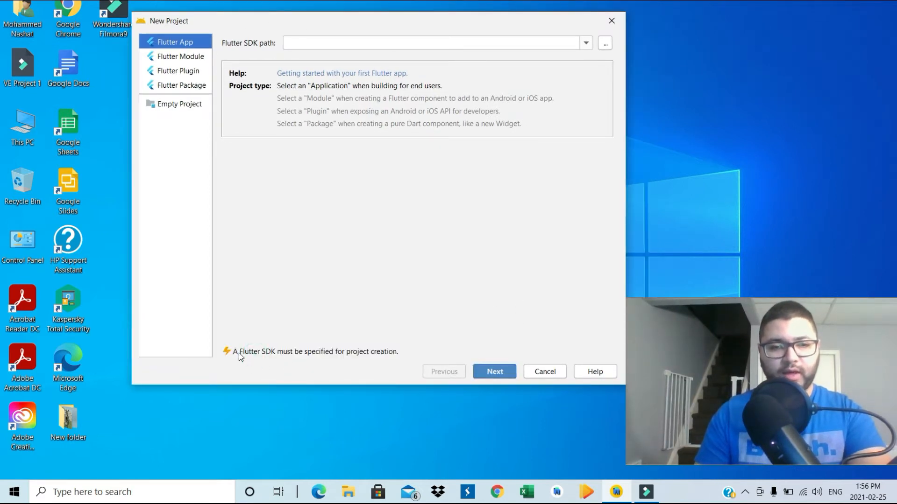
{"action": "left_click_drag", "start_coordinate": [238, 352], "coordinate": [324, 352]}
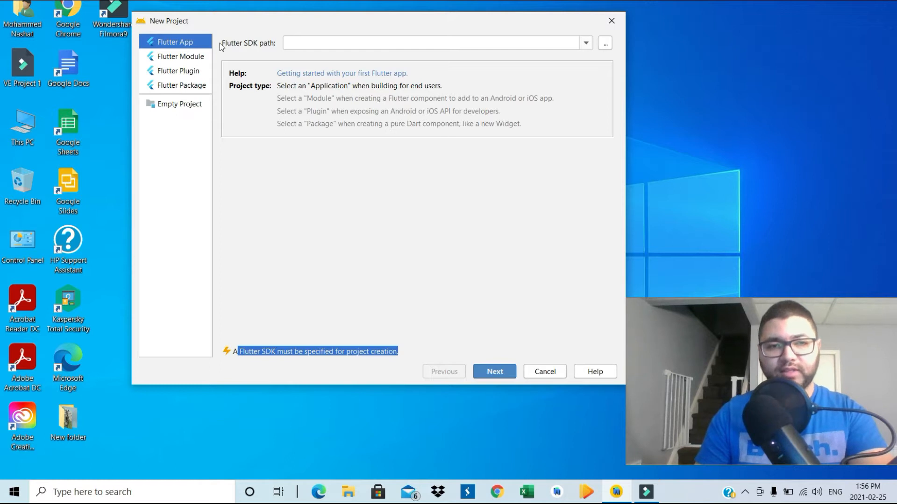
{"action": "mouse_move", "coordinate": [258, 48]}
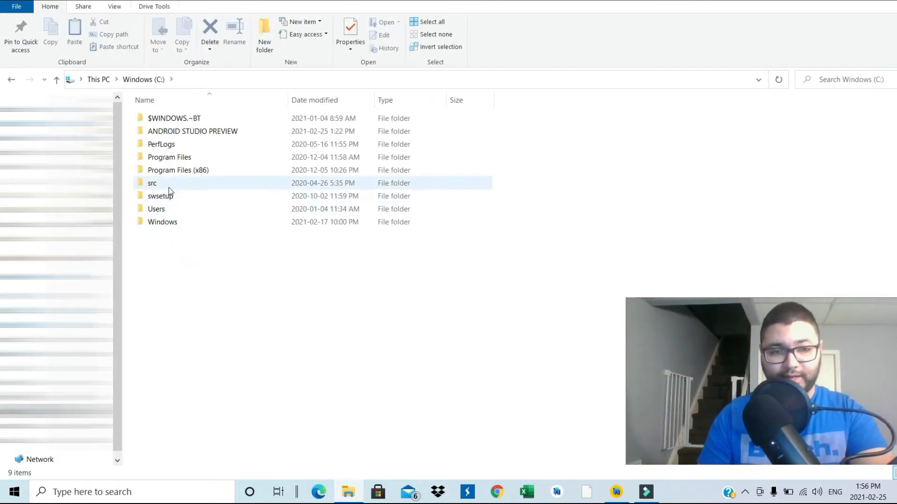
- Browse into C:\src\flutter in File Explorer to locate the Flutter SDK
{"action": "double_click", "coordinate": [152, 182]}
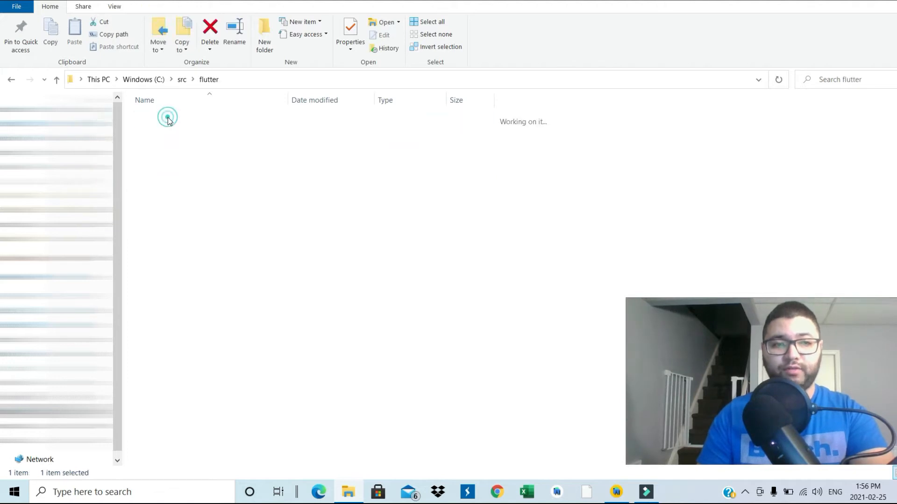
{"action": "double_click", "coordinate": [167, 117]}
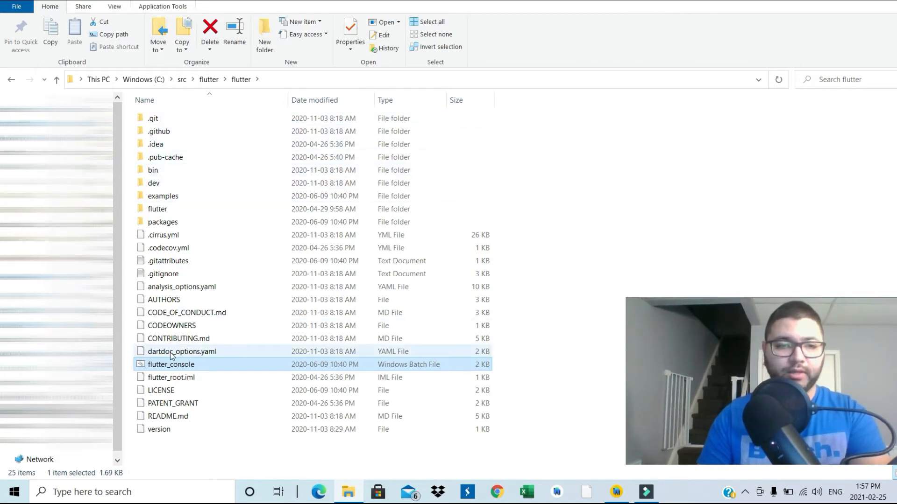
{"action": "mouse_move", "coordinate": [170, 365]}
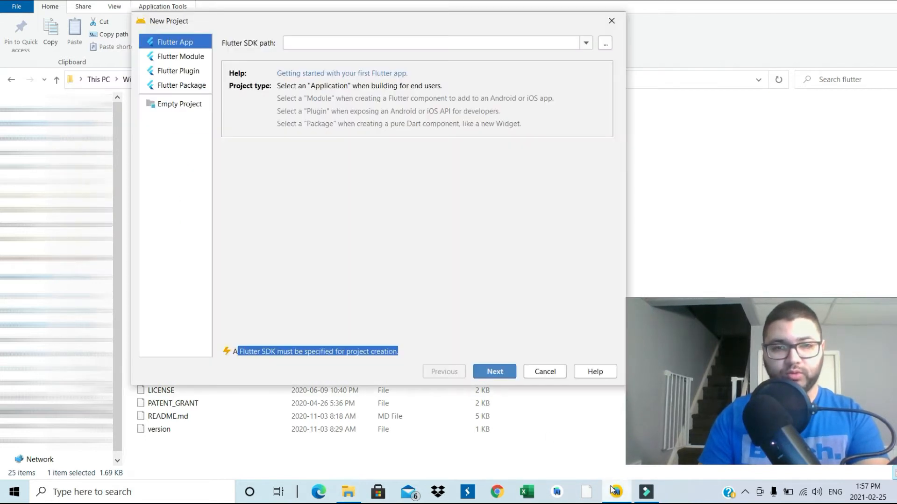
- Enter C:\src\flutter\flutter as the Flutter SDK path, then cancel the wizard
{"action": "left_click", "coordinate": [429, 42]}
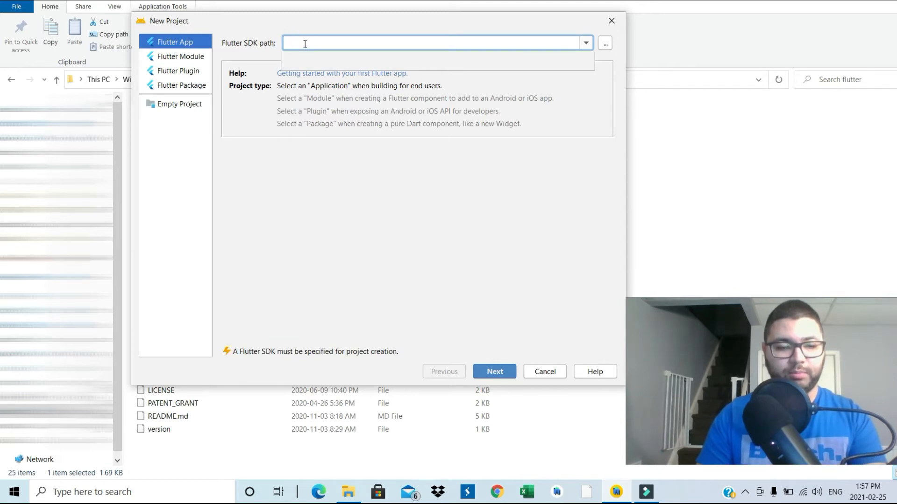
{"action": "type", "text": "C:\\src\\flutter\\flutter"}
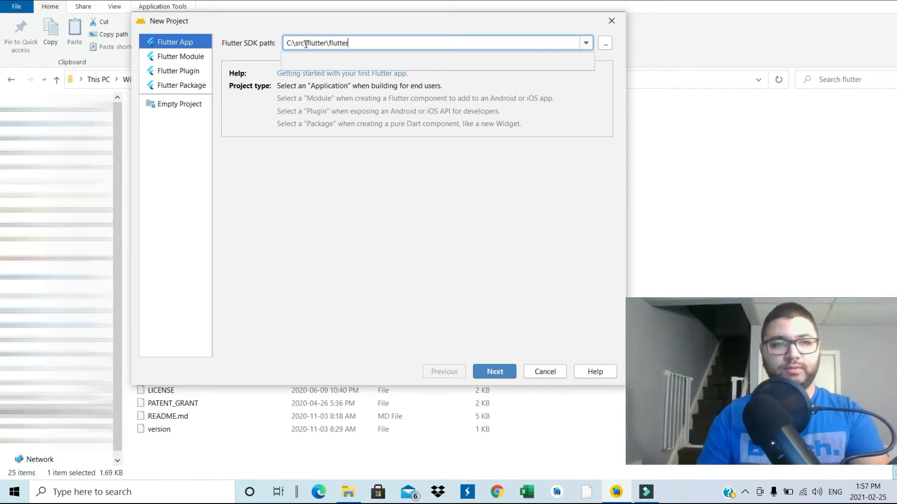
{"action": "triple_click", "coordinate": [431, 42]}
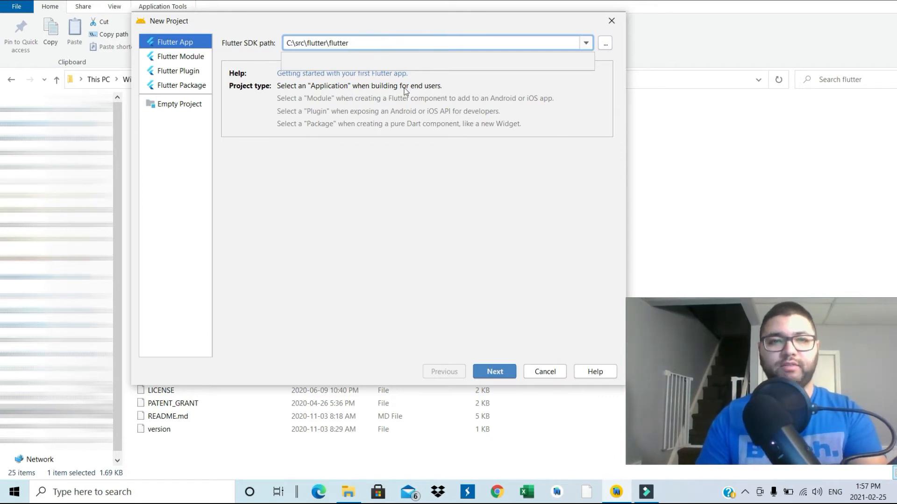
{"action": "left_click", "coordinate": [493, 371]}
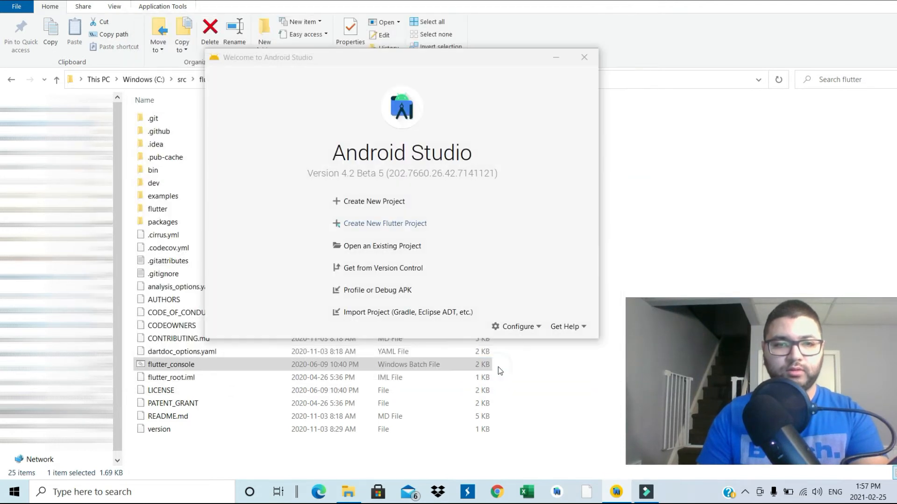
- Open the project's Dart settings and enable Dart support with SDK at flutter\bin\cache\dart-sdk
{"action": "left_click", "coordinate": [385, 223]}
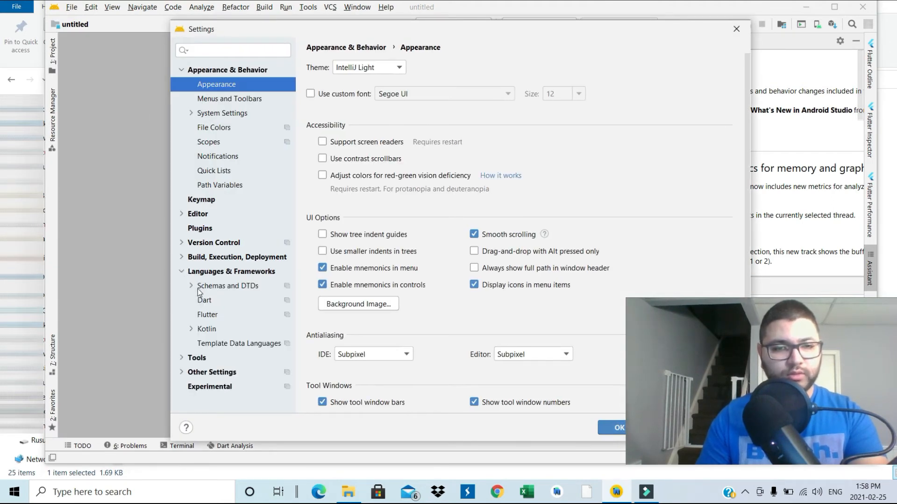
{"action": "left_click", "coordinate": [205, 299]}
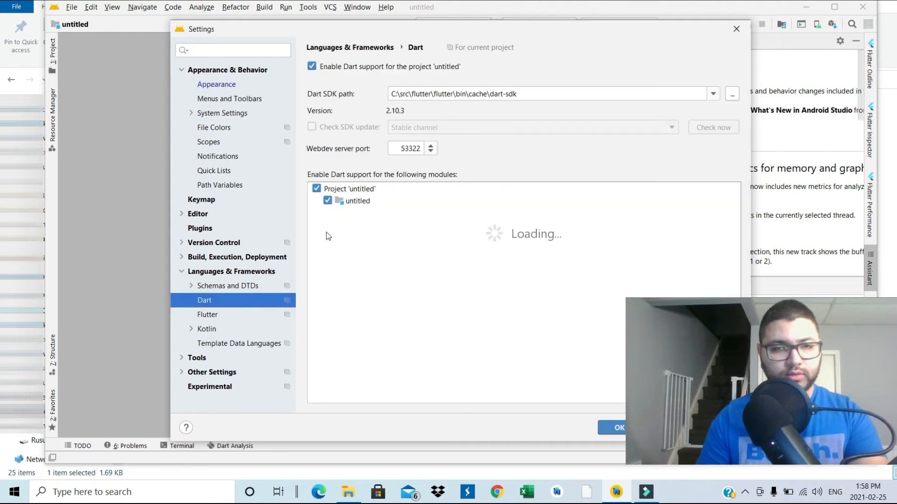
{"action": "left_click", "coordinate": [549, 94]}
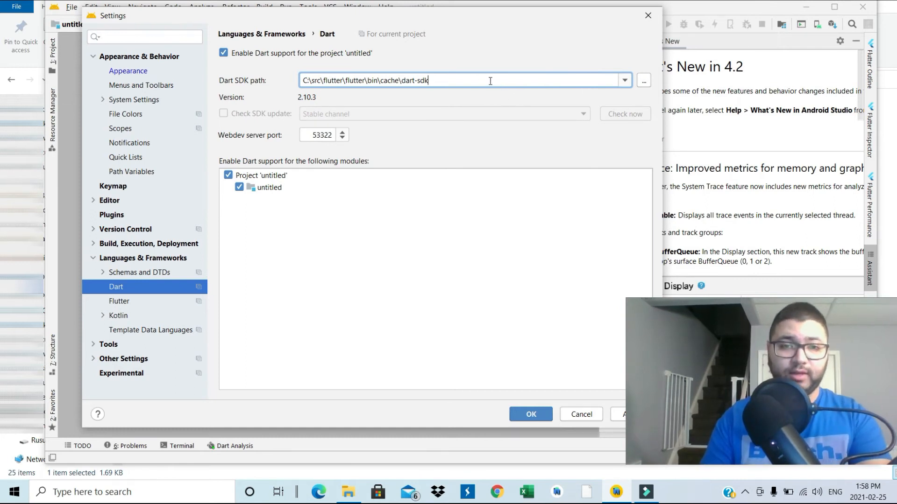
{"action": "mouse_move", "coordinate": [539, 126]}
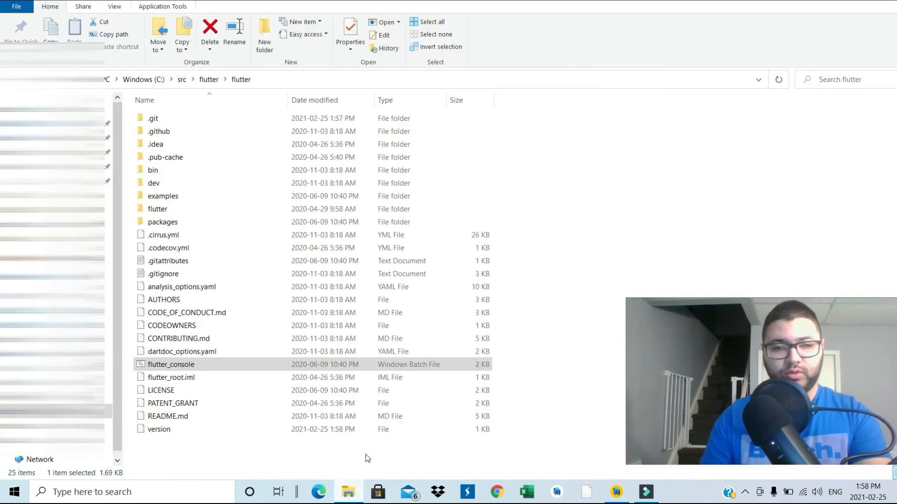
- Browse into C:\src\flutter\flutter\bin\cache\dart-sdk to confirm the Dart SDK location
{"action": "left_click", "coordinate": [159, 131]}
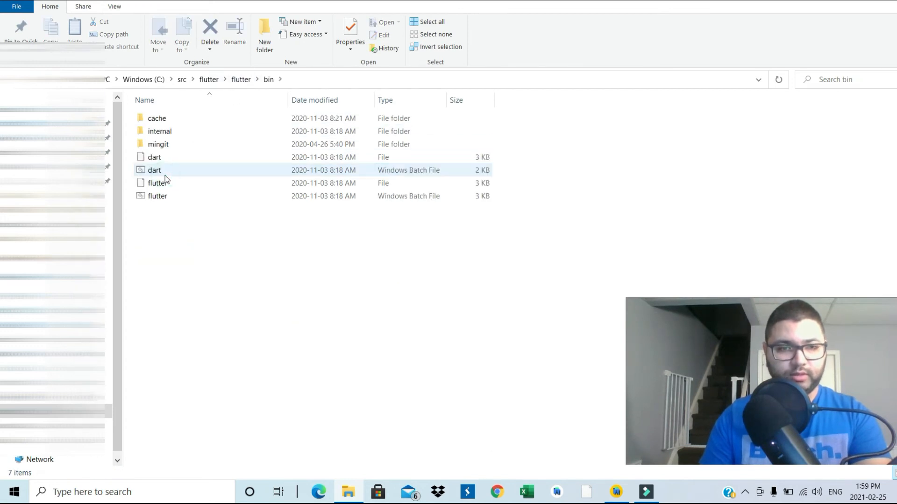
{"action": "double_click", "coordinate": [156, 118]}
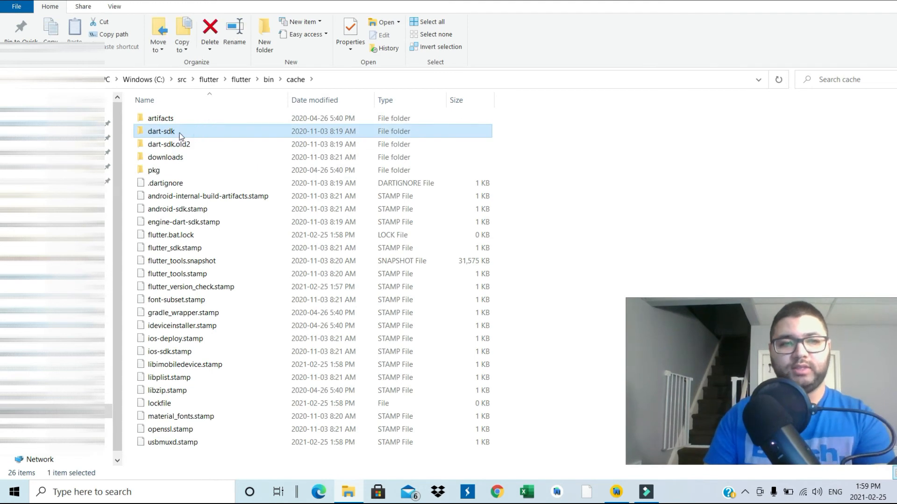
{"action": "mouse_move", "coordinate": [180, 134]}
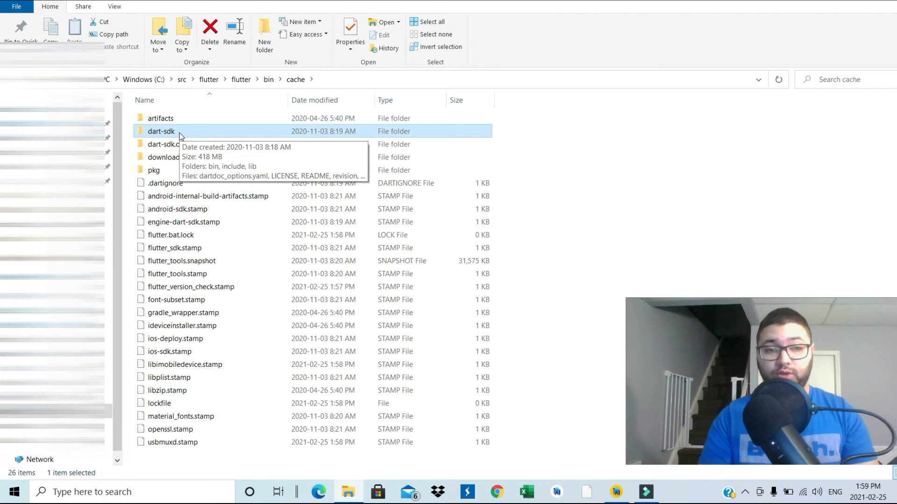
{"action": "left_click", "coordinate": [160, 131]}
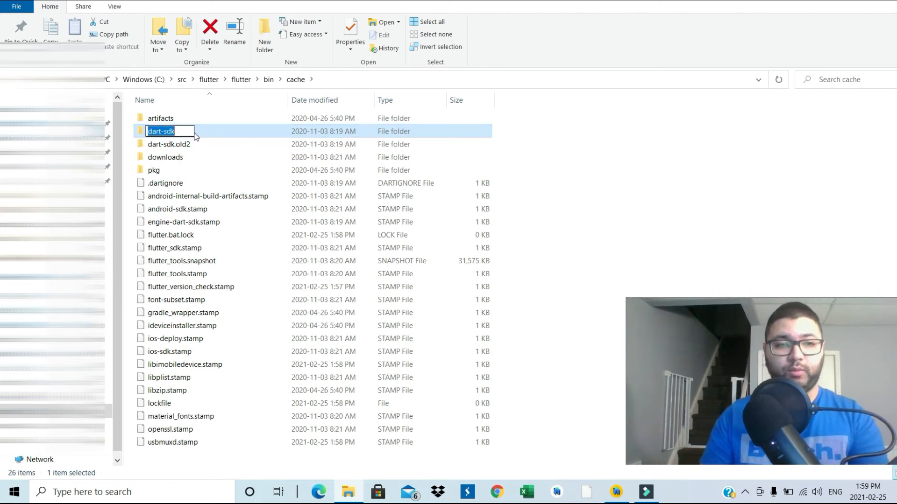
{"action": "double_click", "coordinate": [161, 131]}
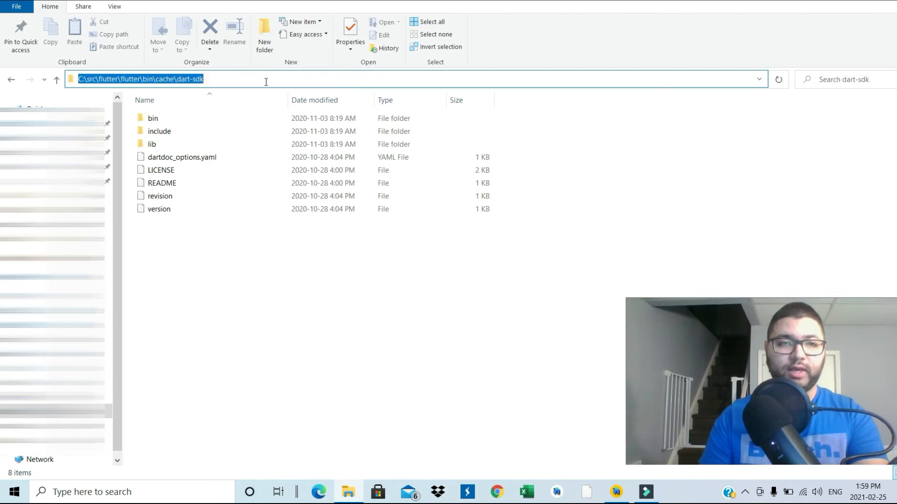
{"action": "mouse_move", "coordinate": [533, 435]}
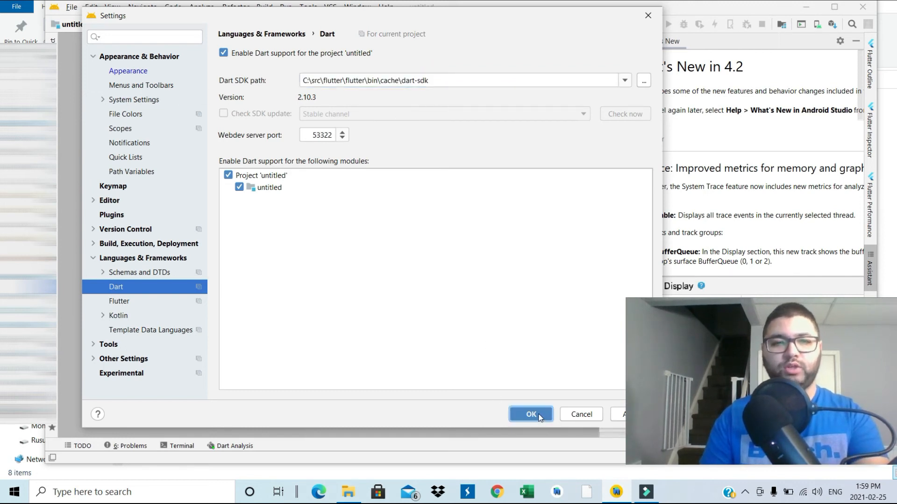
- Save the Dart settings and reopen Settings from the File menu
{"action": "left_click", "coordinate": [530, 414]}
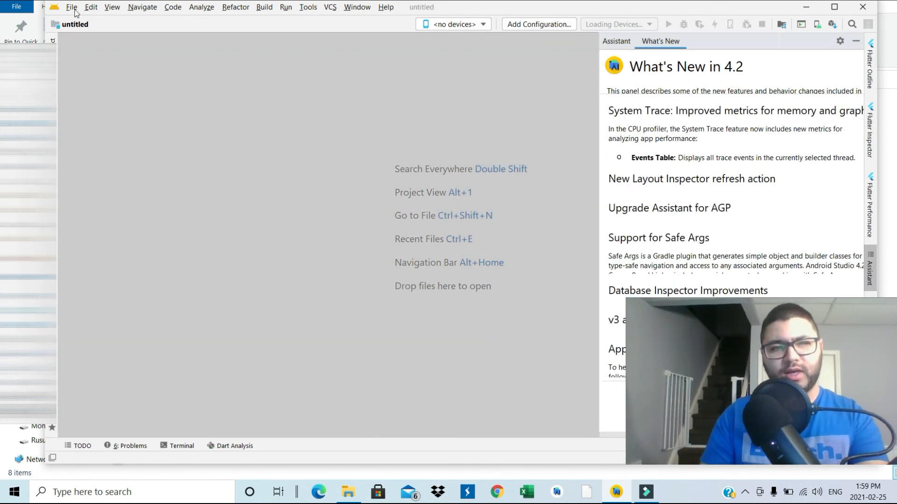
{"action": "left_click", "coordinate": [71, 7]}
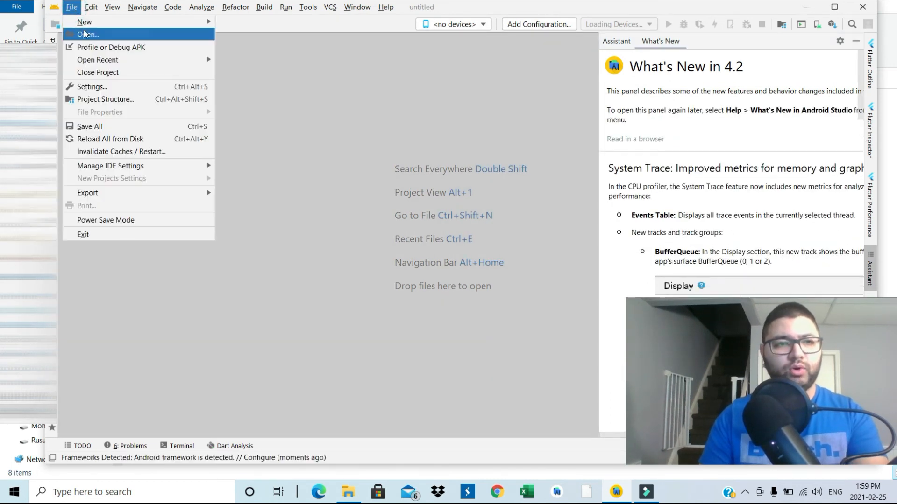
{"action": "left_click", "coordinate": [92, 91]}
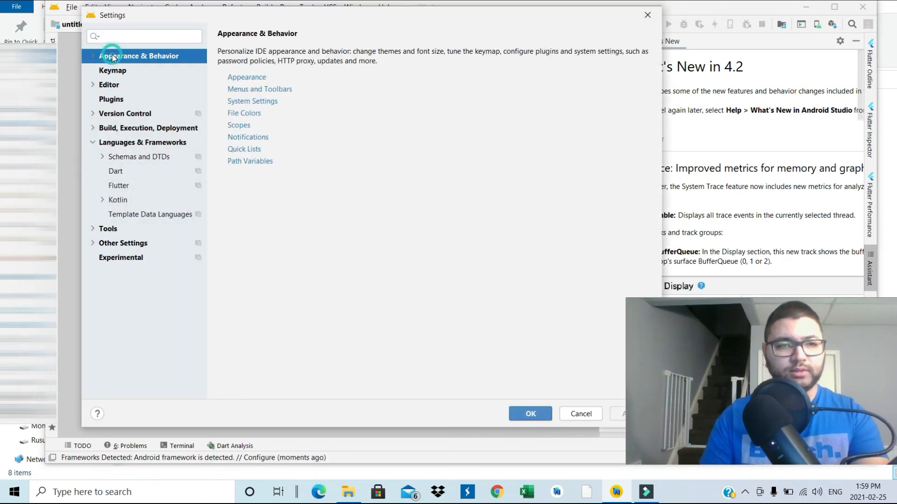
- Select the Darcula theme under Appearance & Behavior > Appearance
{"action": "left_click", "coordinate": [140, 55]}
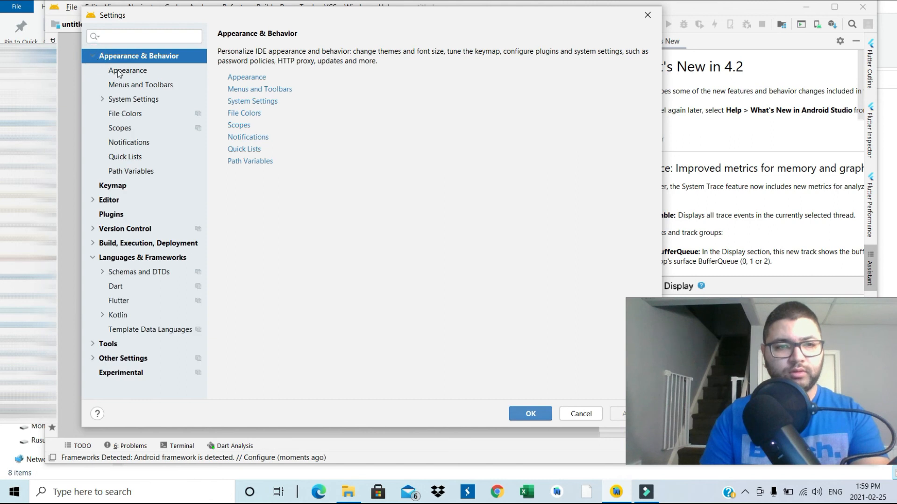
{"action": "left_click", "coordinate": [128, 70]}
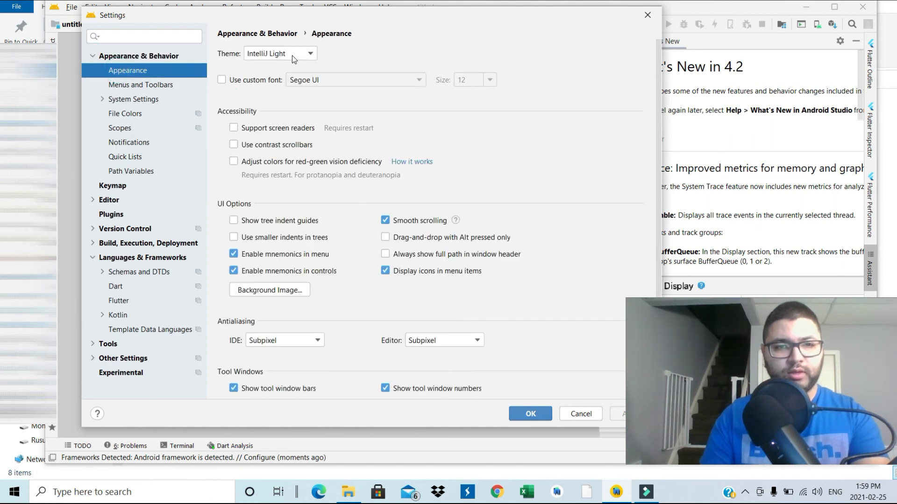
{"action": "left_click", "coordinate": [279, 53]}
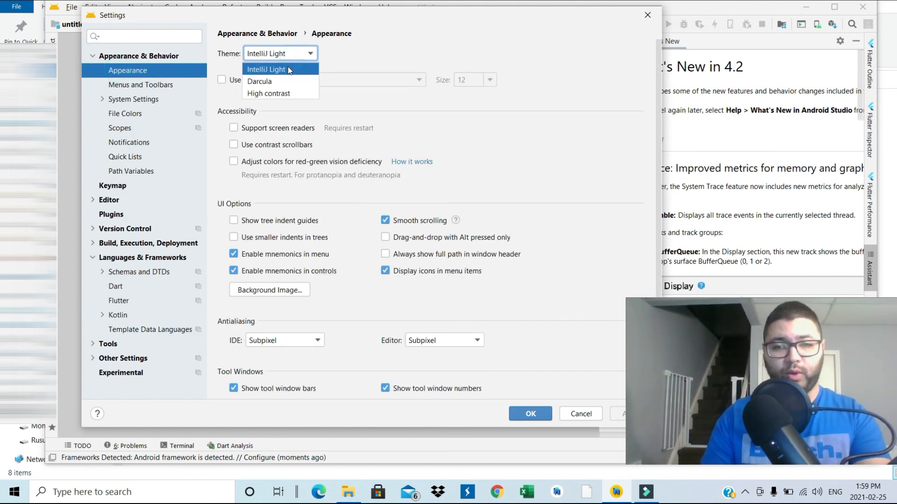
{"action": "left_click", "coordinate": [259, 81]}
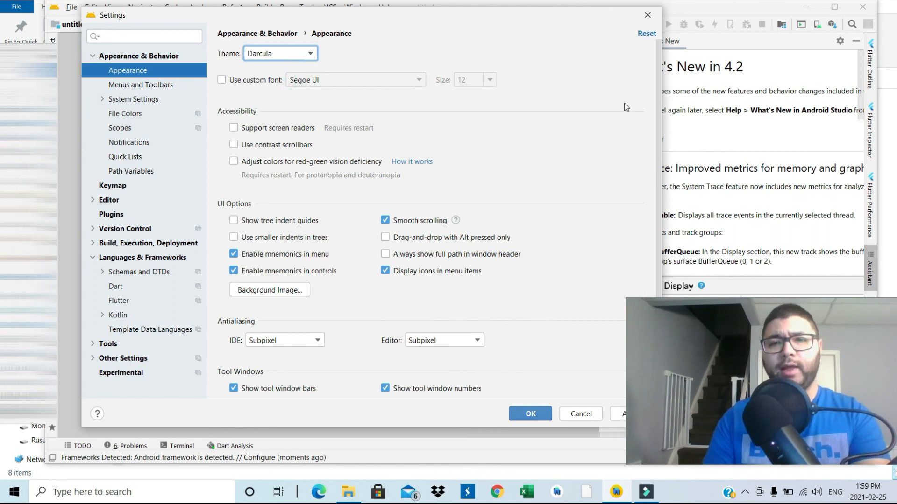